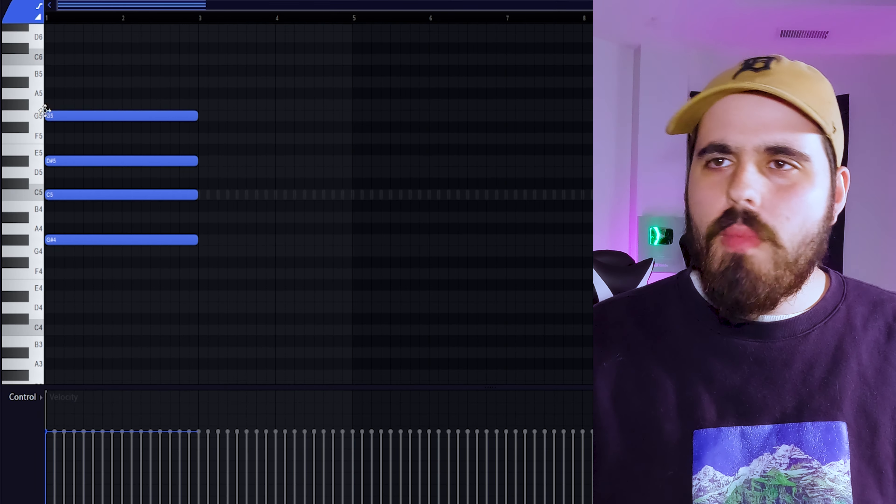
{"action": "mouse_move", "coordinate": [106, 80]}
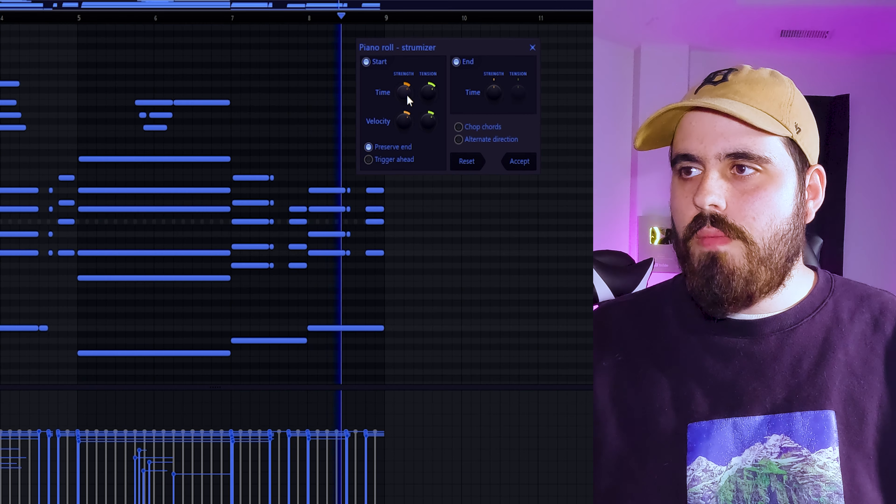
Strum the chords with Strumizer so their note start times are slightly staggered.
{"action": "left_click", "coordinate": [517, 161]}
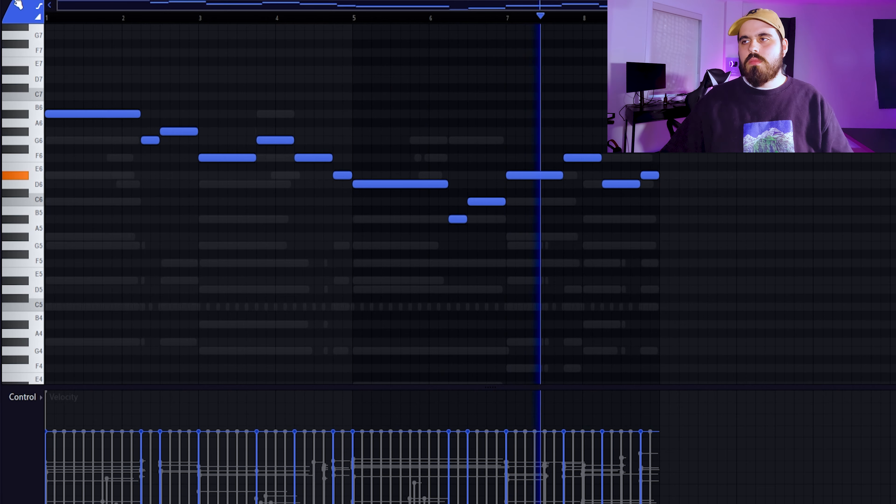
Draw an upper-register melody between about C6 and B6 over the ghosted chords.
{"action": "left_click", "coordinate": [20, 28]}
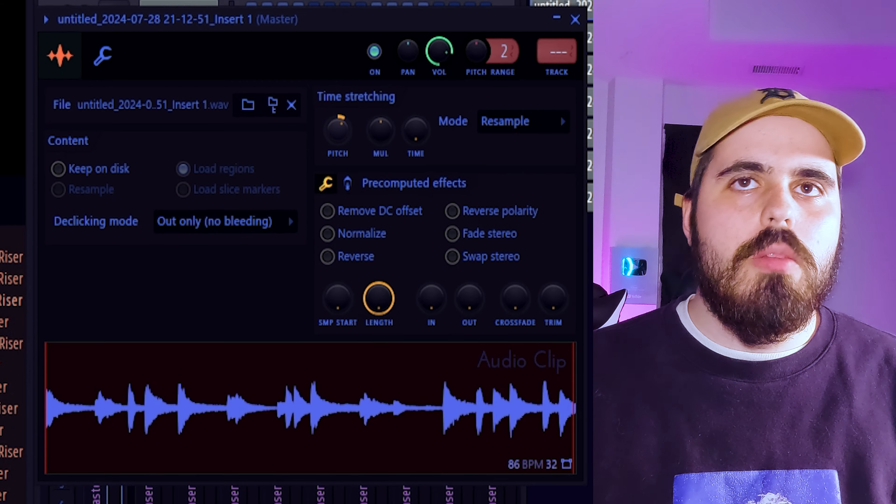
Load UADx LA-2A Tube Compressor into an effect slot on mixer Insert 10.
{"action": "left_click", "coordinate": [575, 19]}
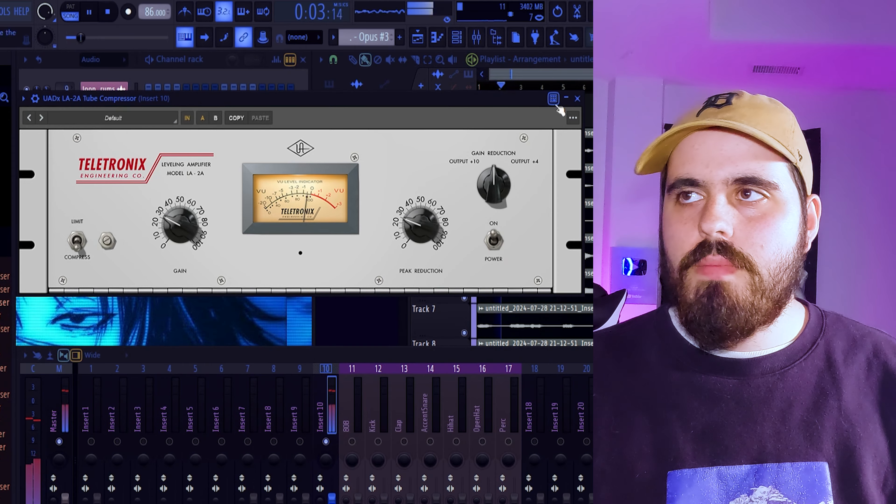
Paint a new Pattern 13 clip at the start of playlist Track 10.
{"action": "left_click", "coordinate": [577, 98]}
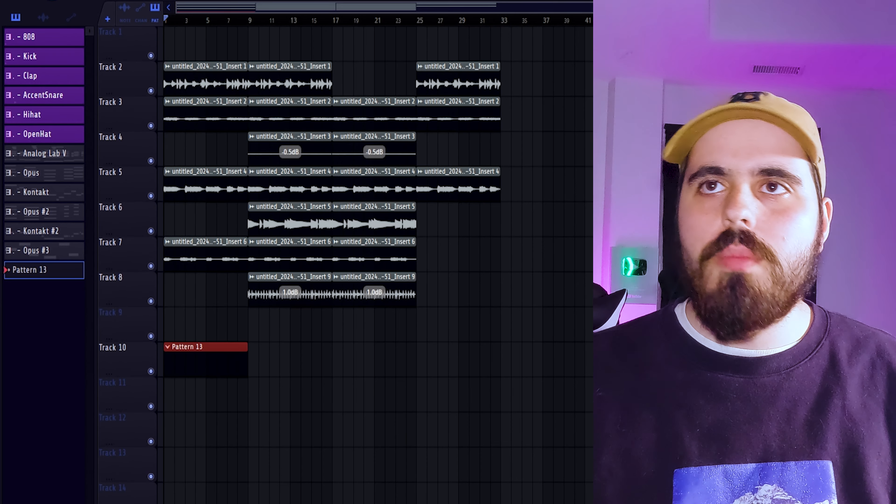
Place a sparse rhythm of C5 notes in Pattern 13's piano roll.
{"action": "double_click", "coordinate": [204, 346]}
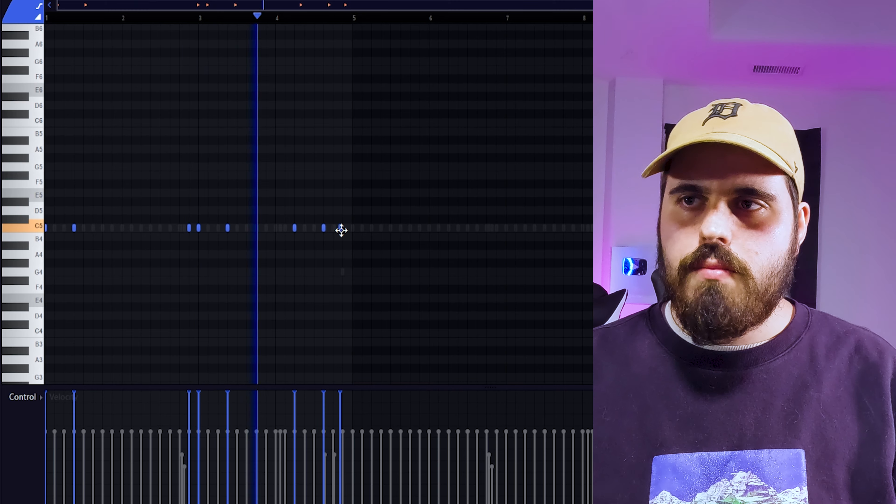
{"action": "left_click", "coordinate": [354, 15]}
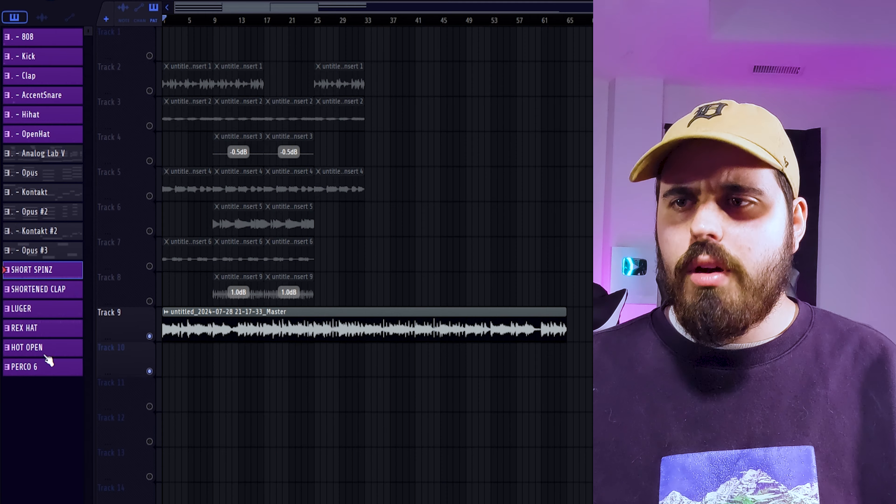
Lay SHORT SPINZ, SHORTENED CLAP, LUGER, REX HAT, HOT OPEN and PERCO 6 onto Tracks 11–16.
{"action": "scroll", "scroll_direction": "down", "scroll_amount": 3}
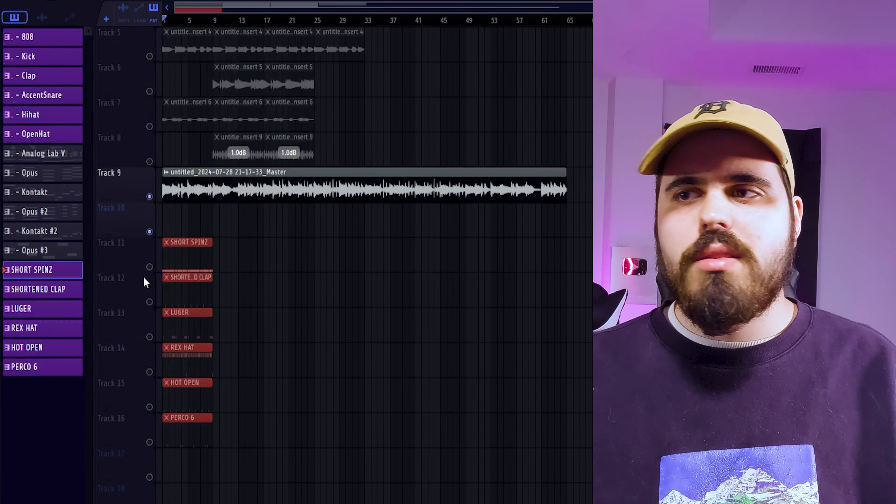